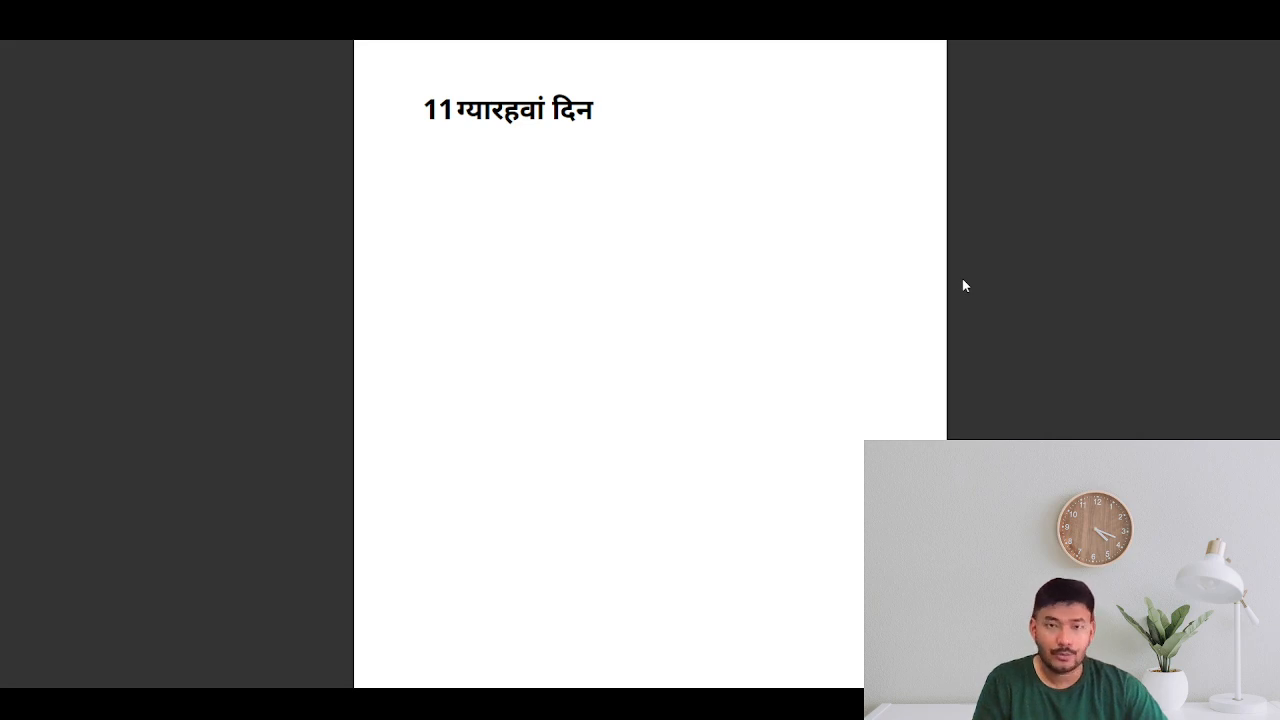
pyautogui.scroll(-3)
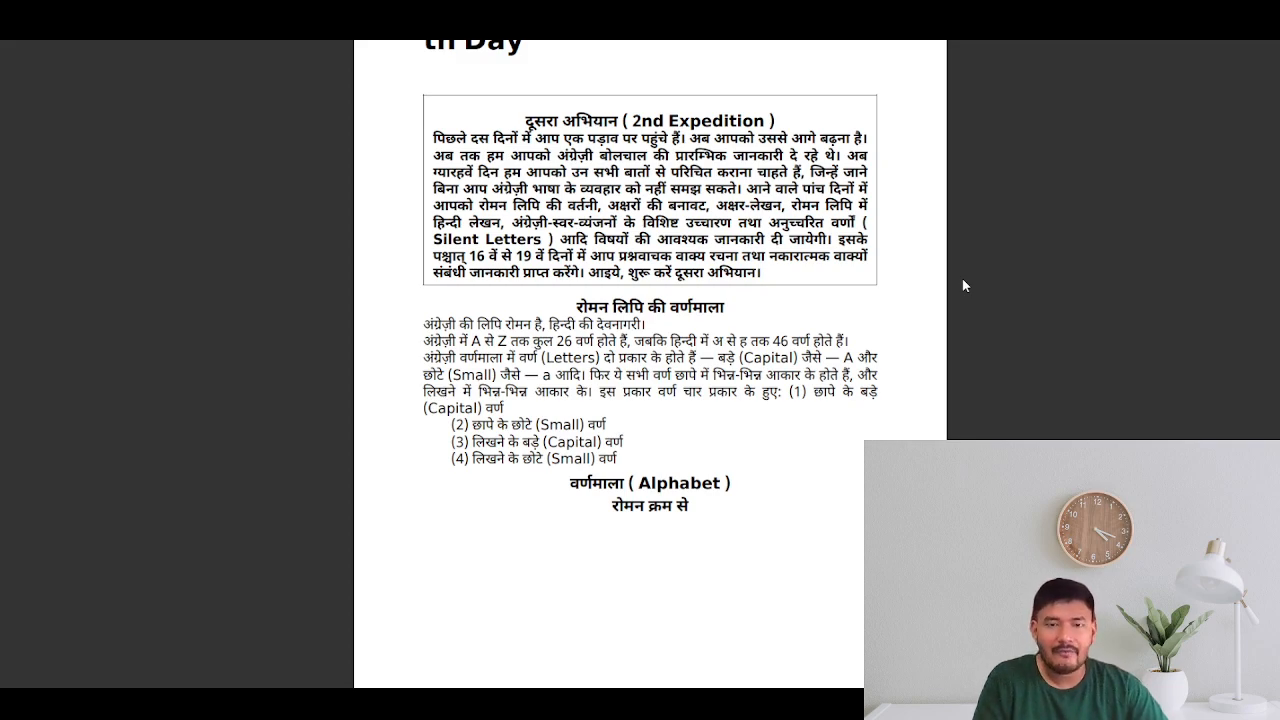
pyautogui.scroll(-3)
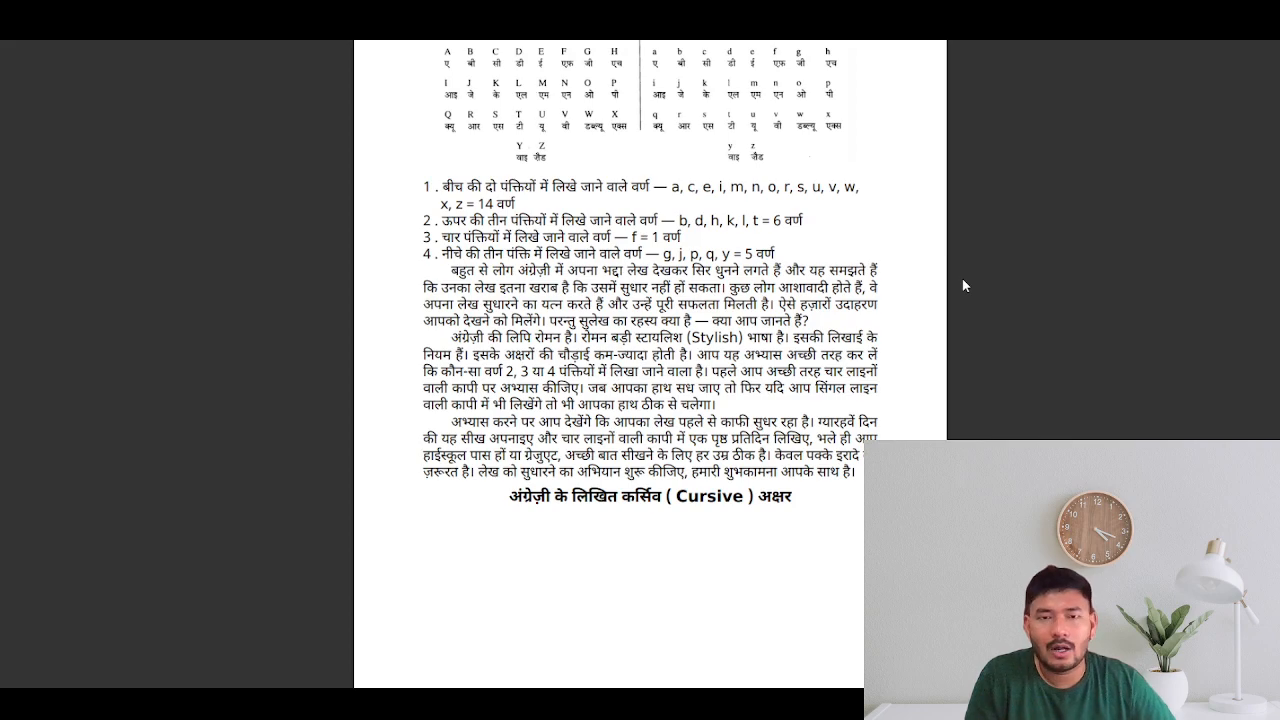
pyautogui.scroll(-3)
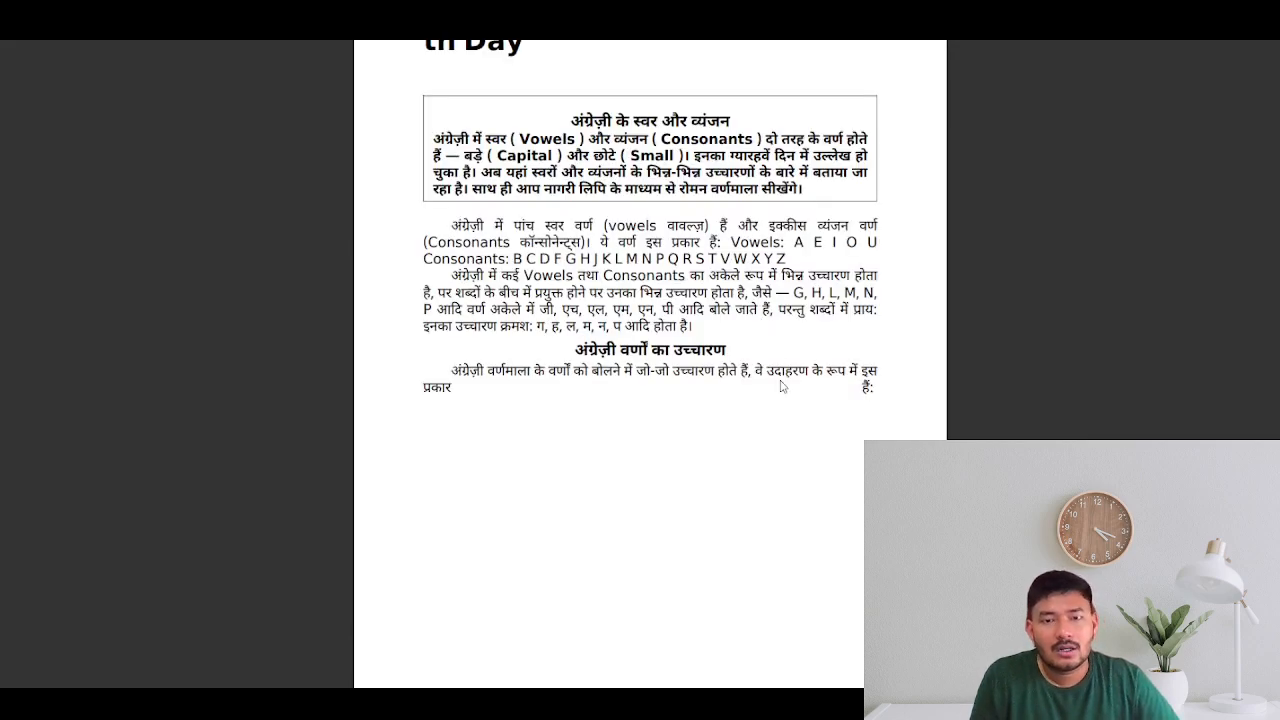
pyautogui.scroll(-3)
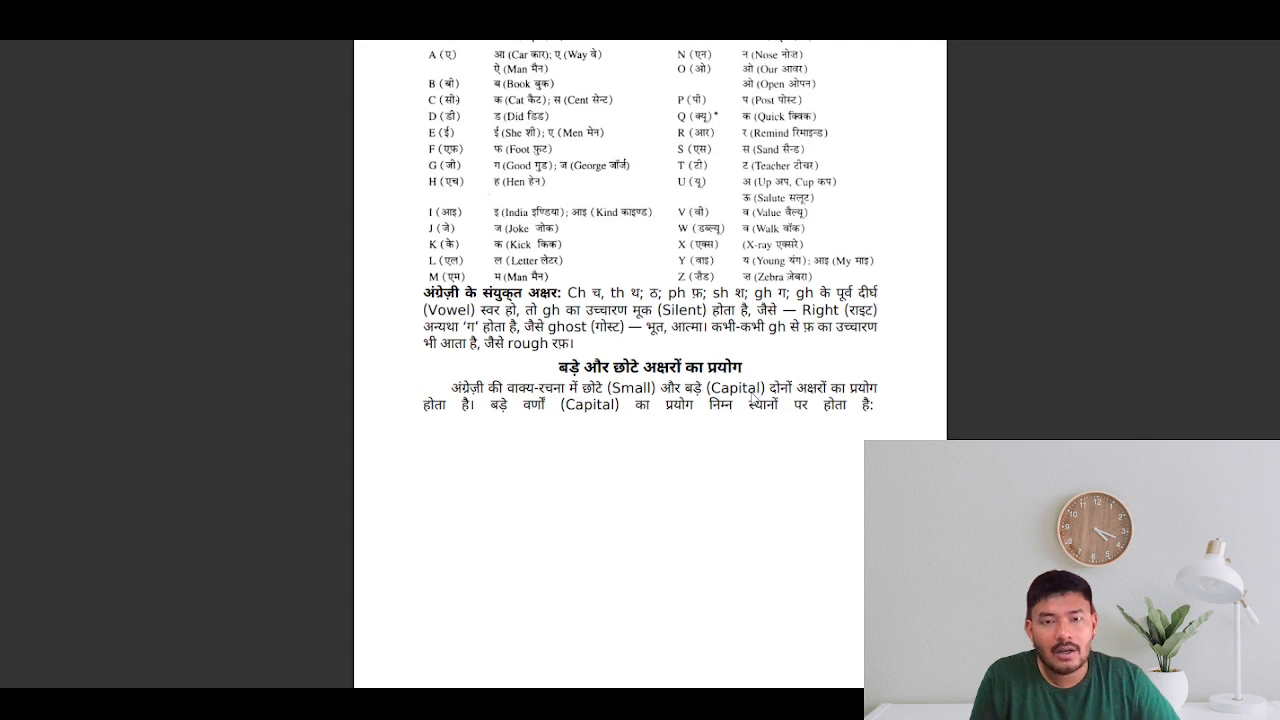
pyautogui.scroll(-3)
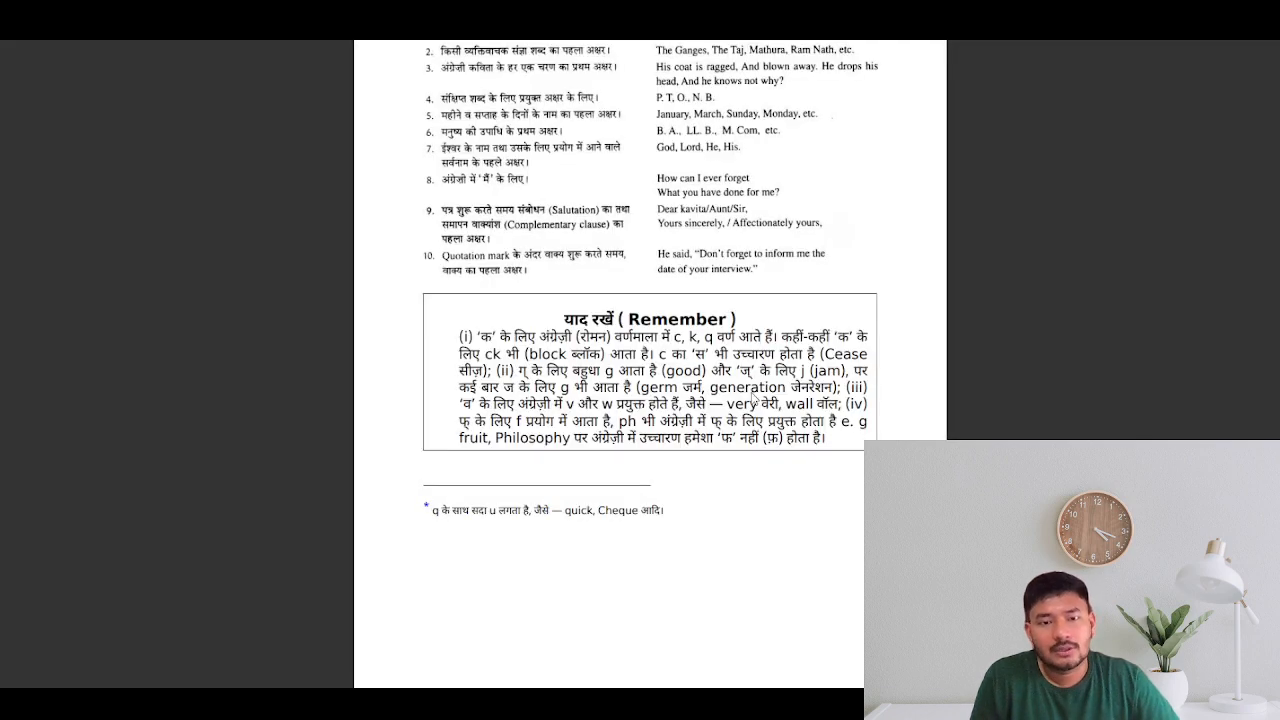
pyautogui.moveTo(830, 250)
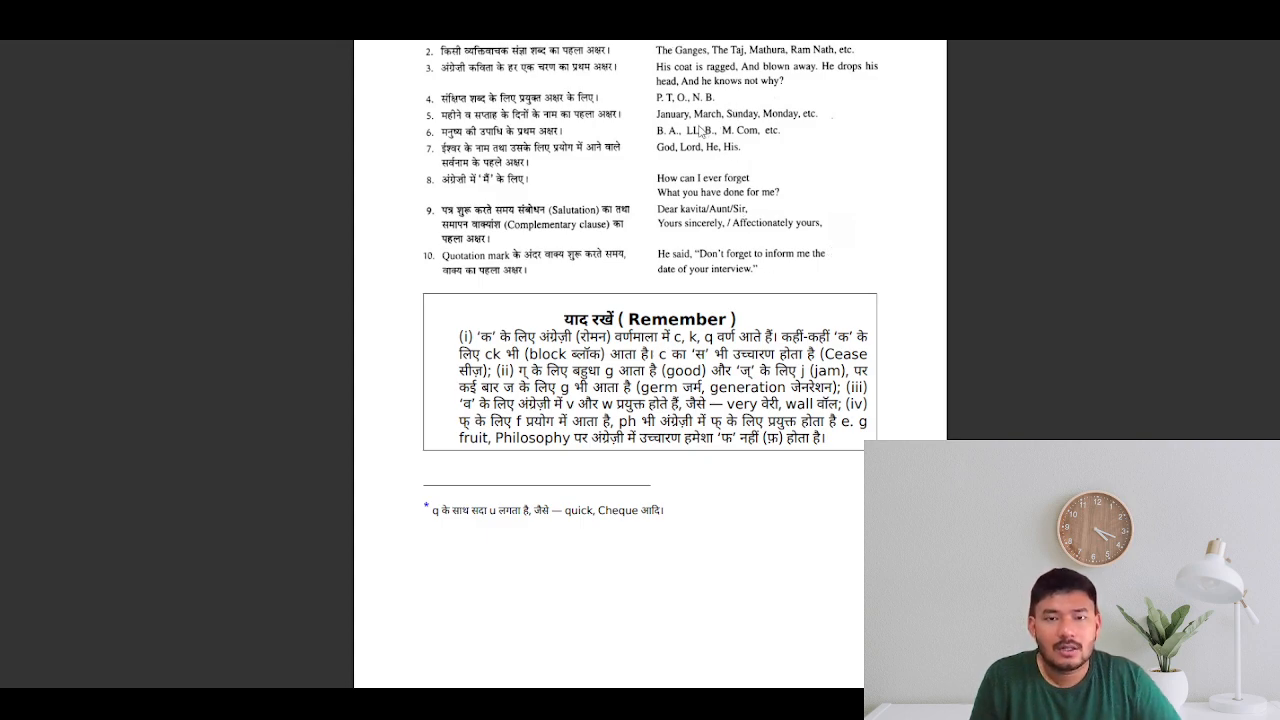
pyautogui.moveTo(734, 240)
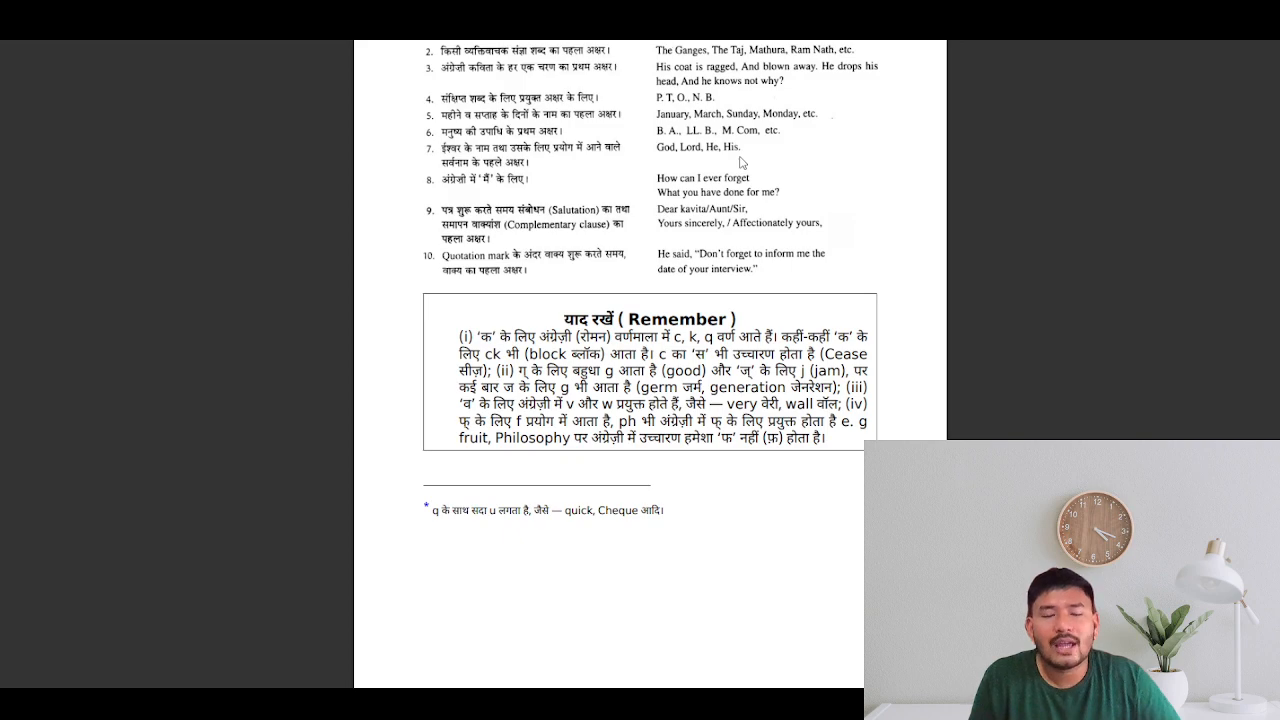
pyautogui.moveTo(658, 148)
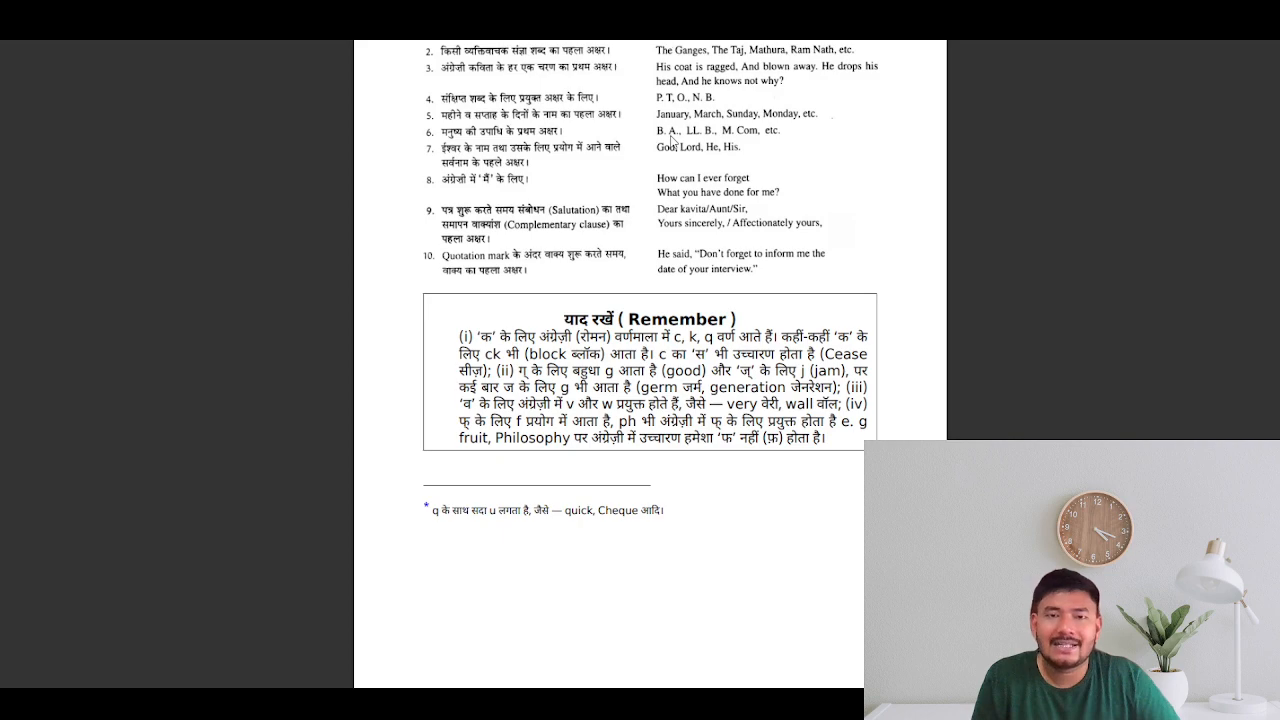
pyautogui.moveTo(684, 156)
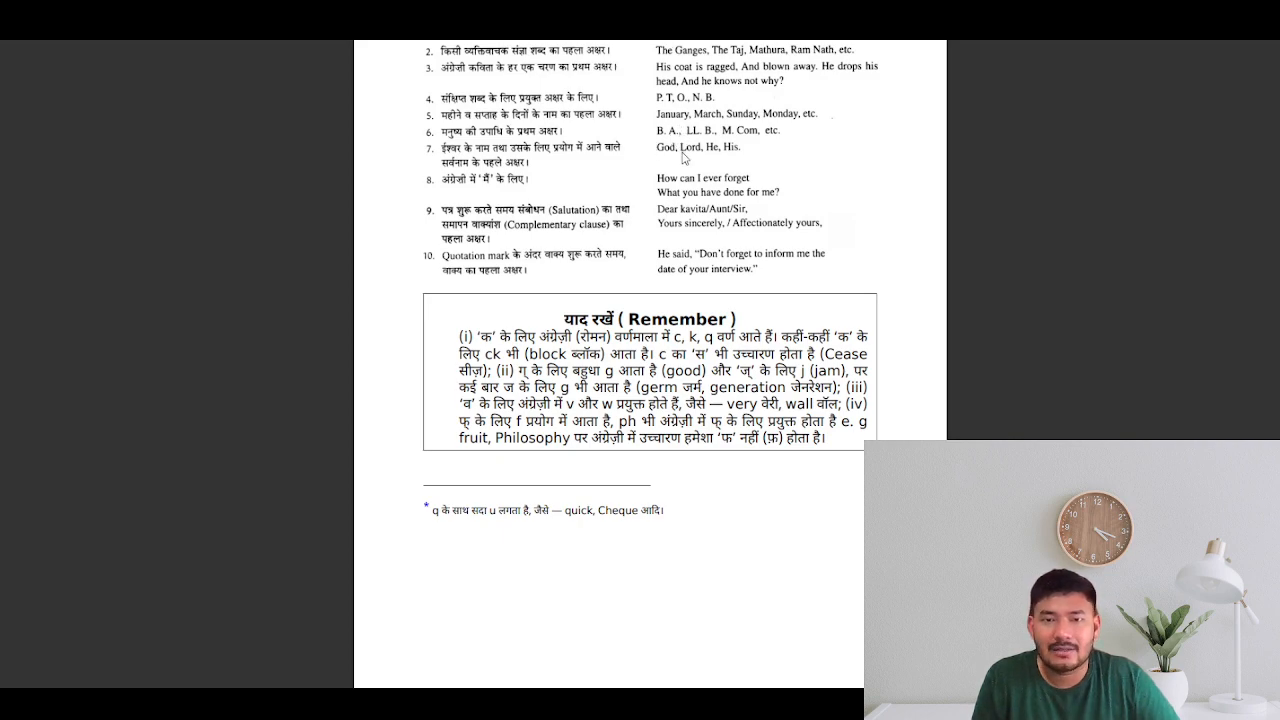
pyautogui.moveTo(750, 150)
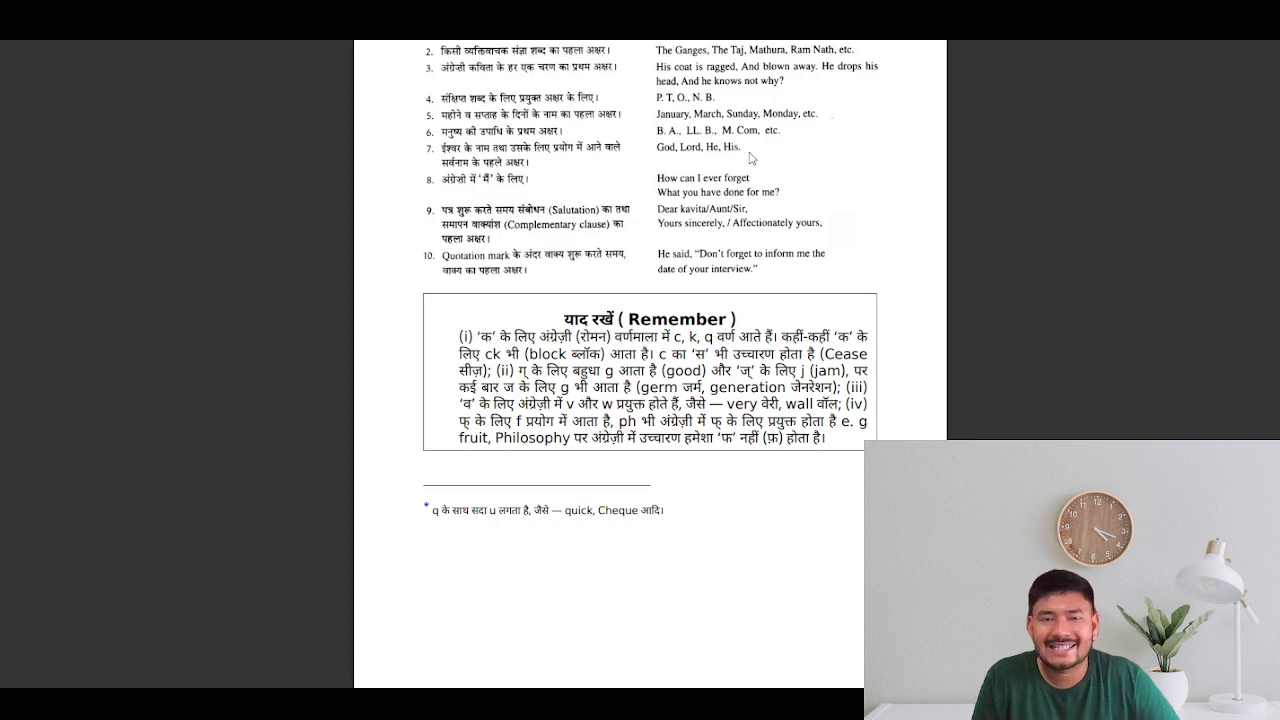
pyautogui.moveTo(672, 152)
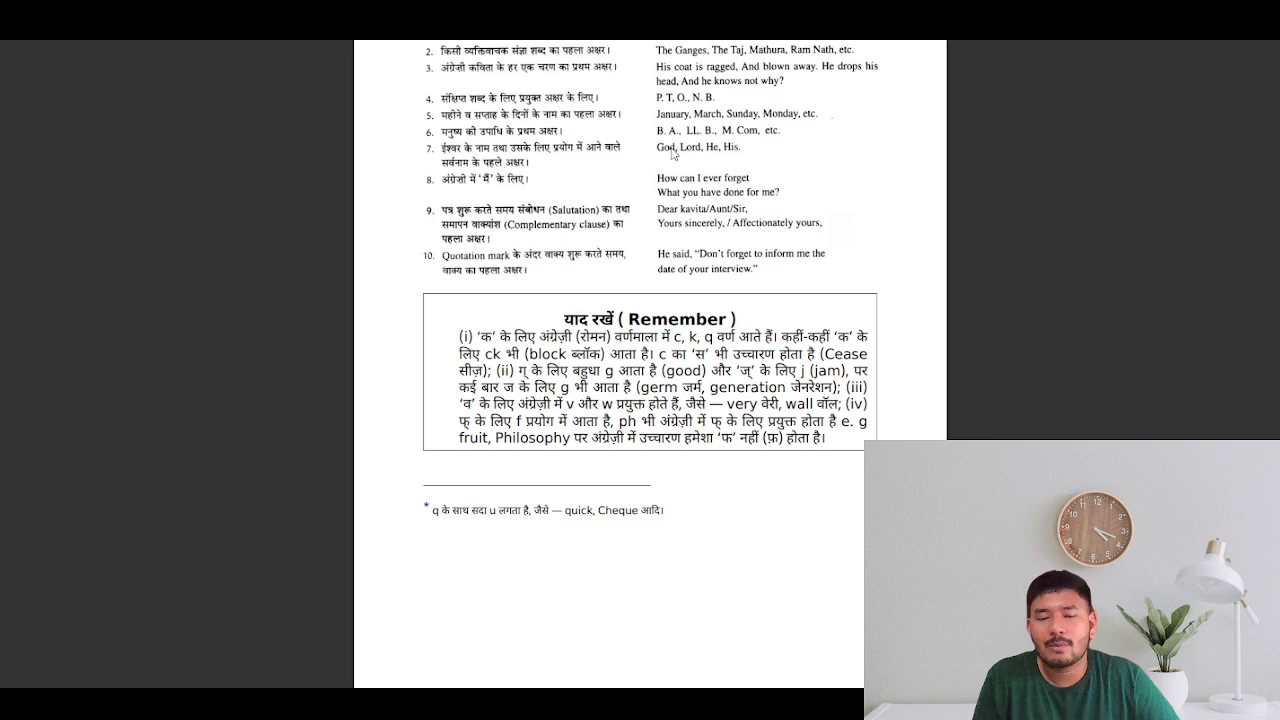
pyautogui.scroll(-3)
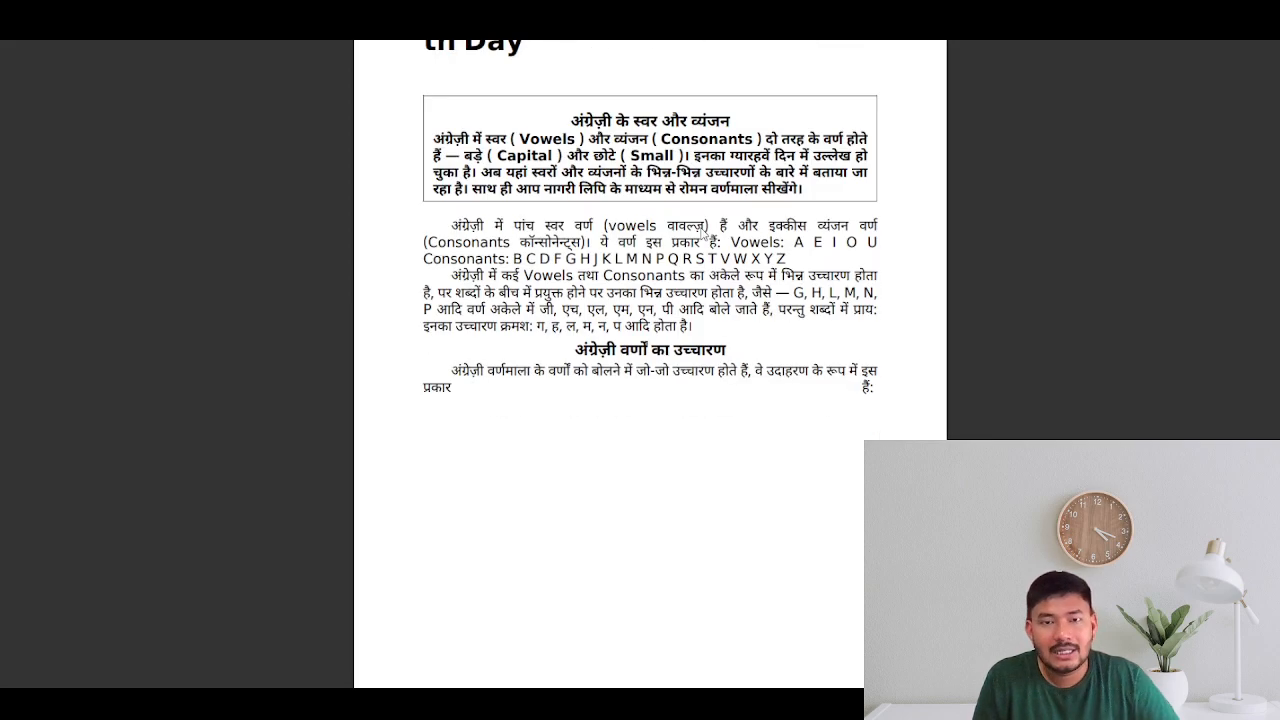
pyautogui.scroll(-3)
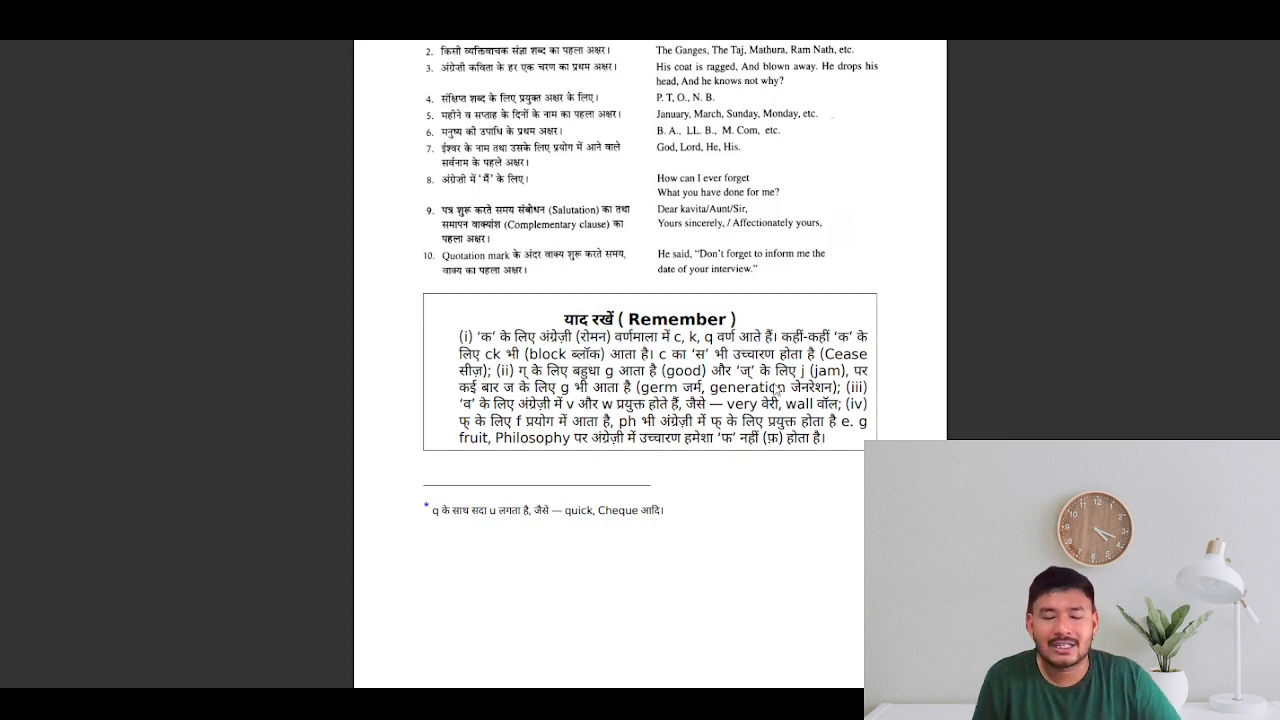
pyautogui.scroll(-3)
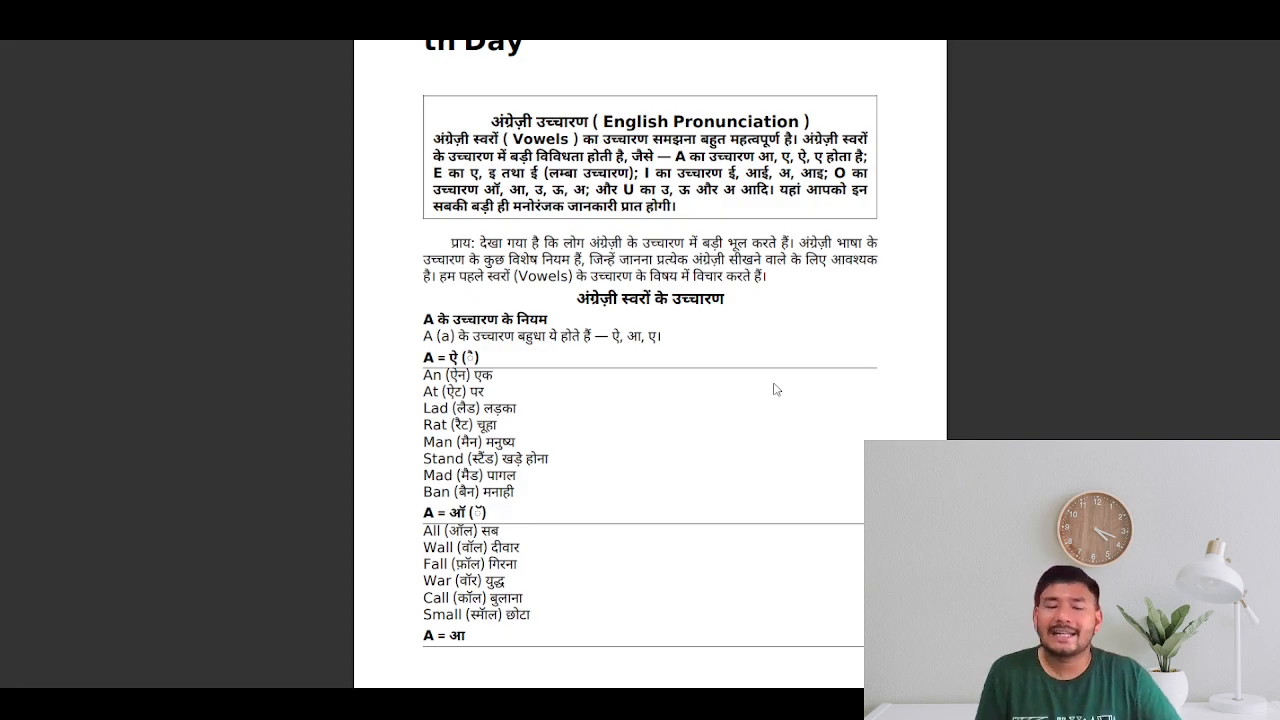
pyautogui.scroll(-3)
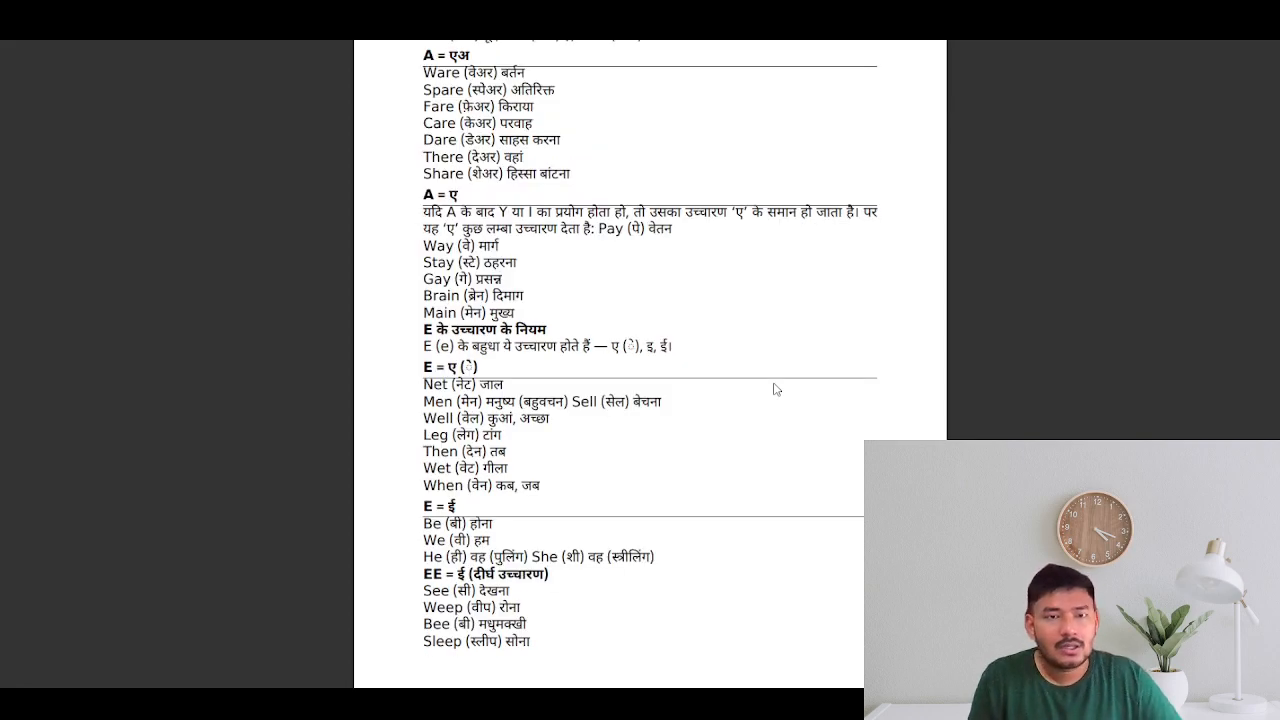
pyautogui.scroll(-3)
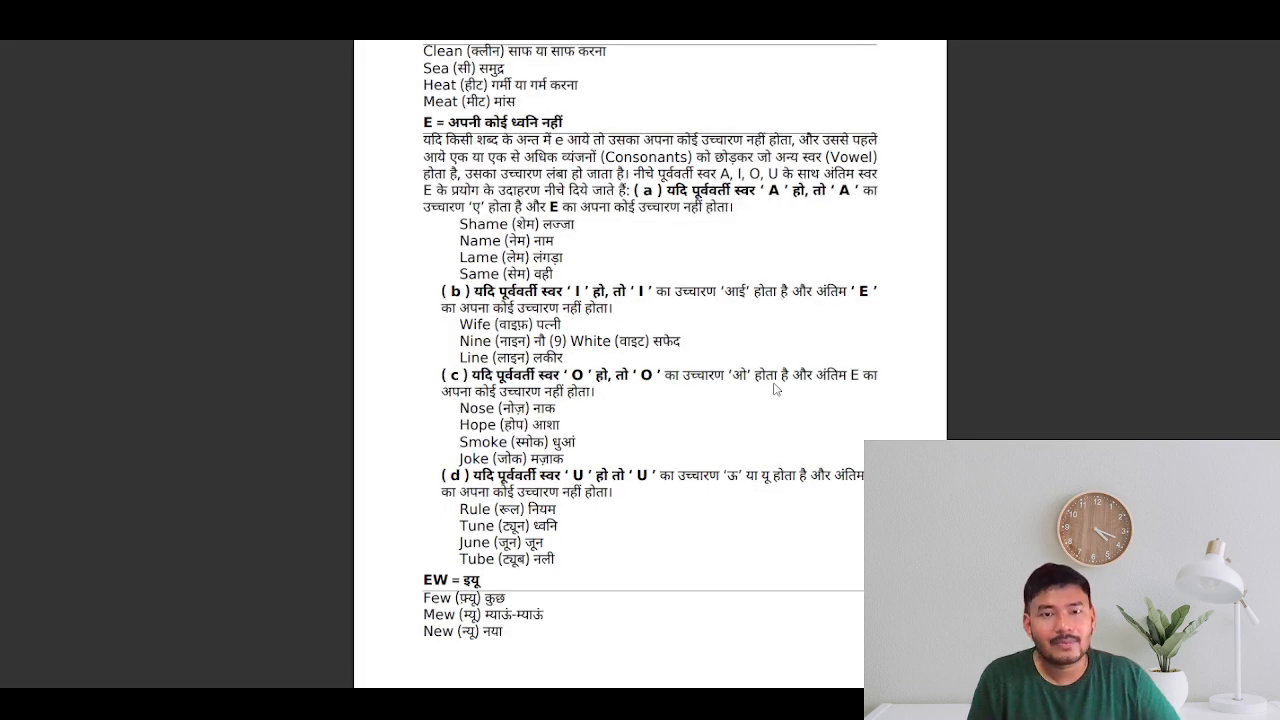
pyautogui.scroll(-3)
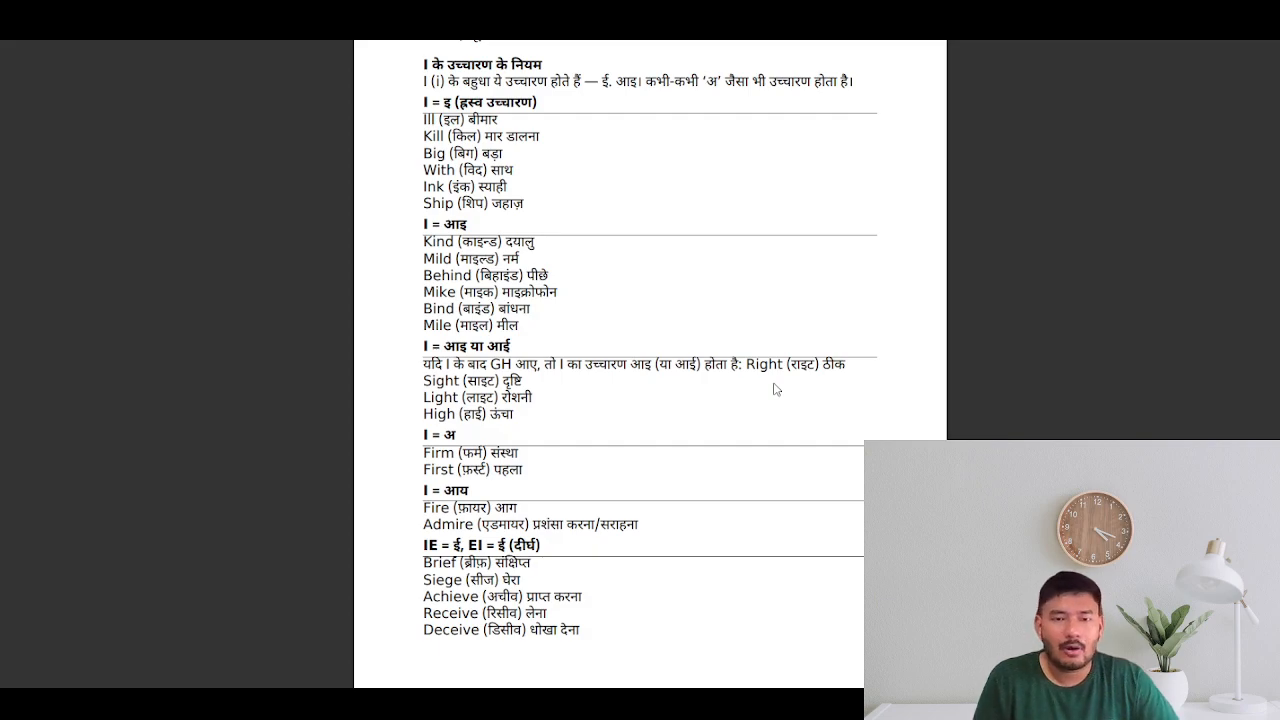
pyautogui.scroll(-3)
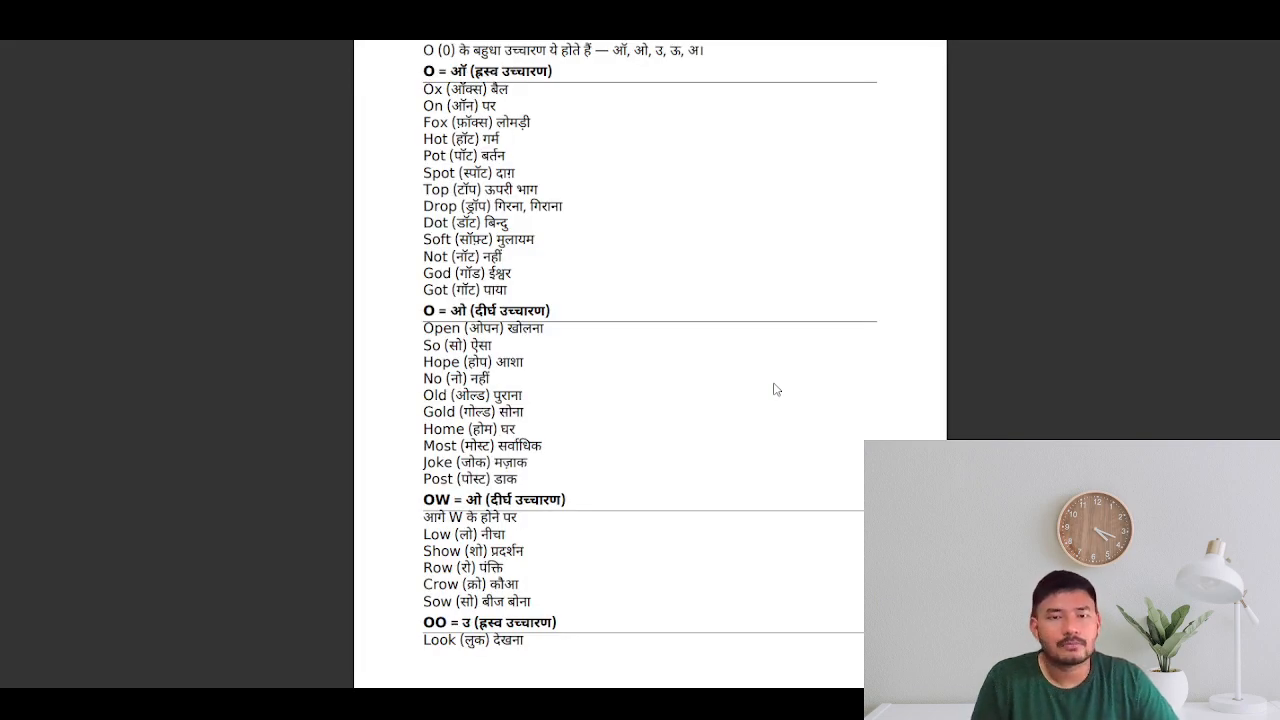
pyautogui.scroll(-3)
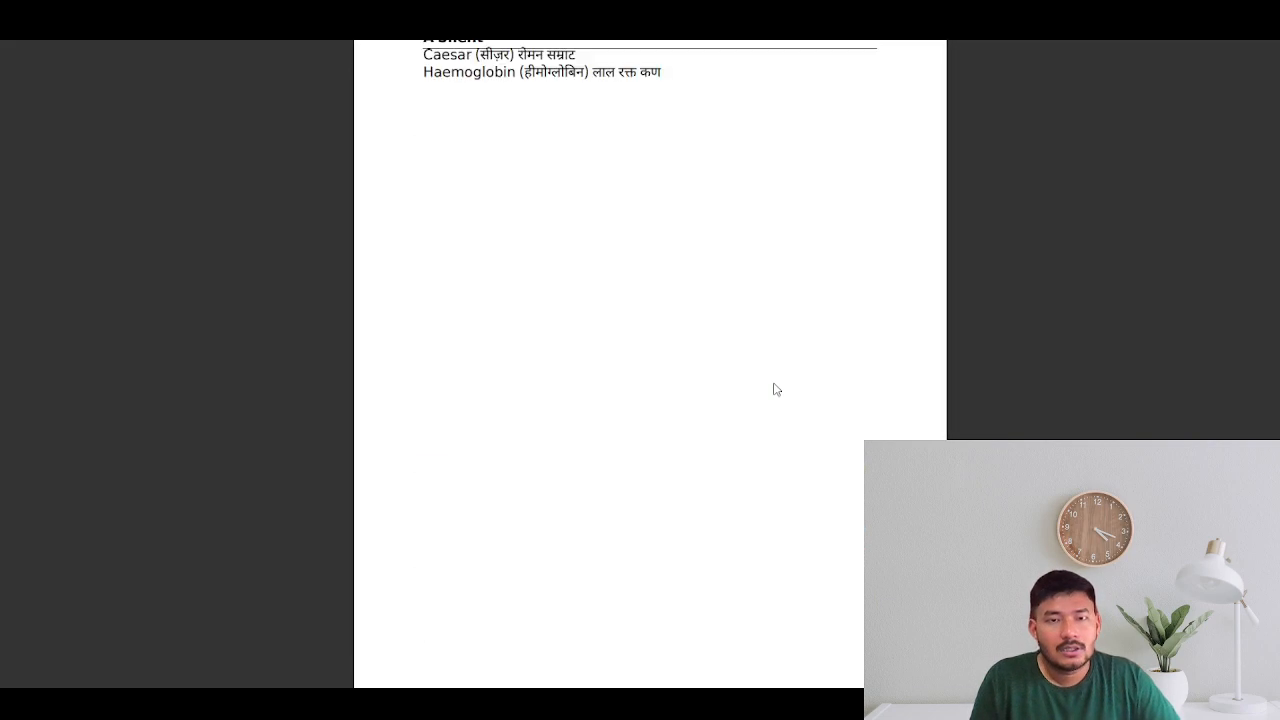
pyautogui.scroll(-3)
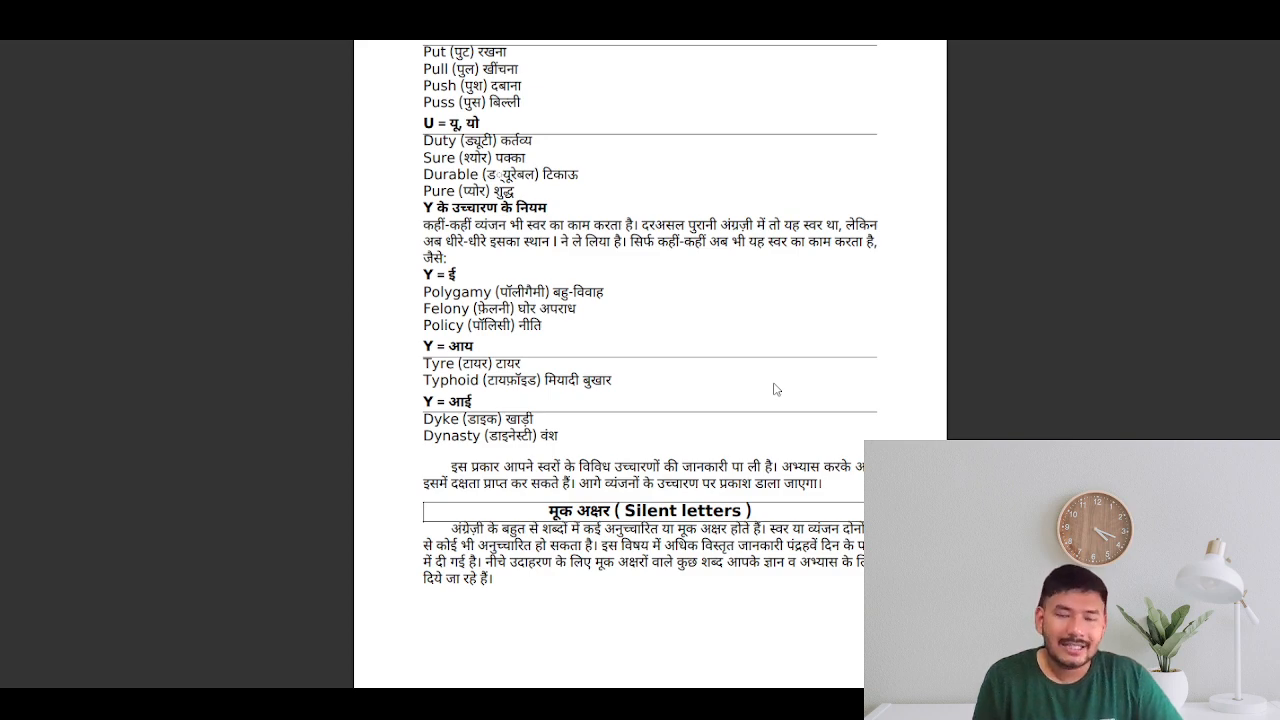
pyautogui.scroll(-3)
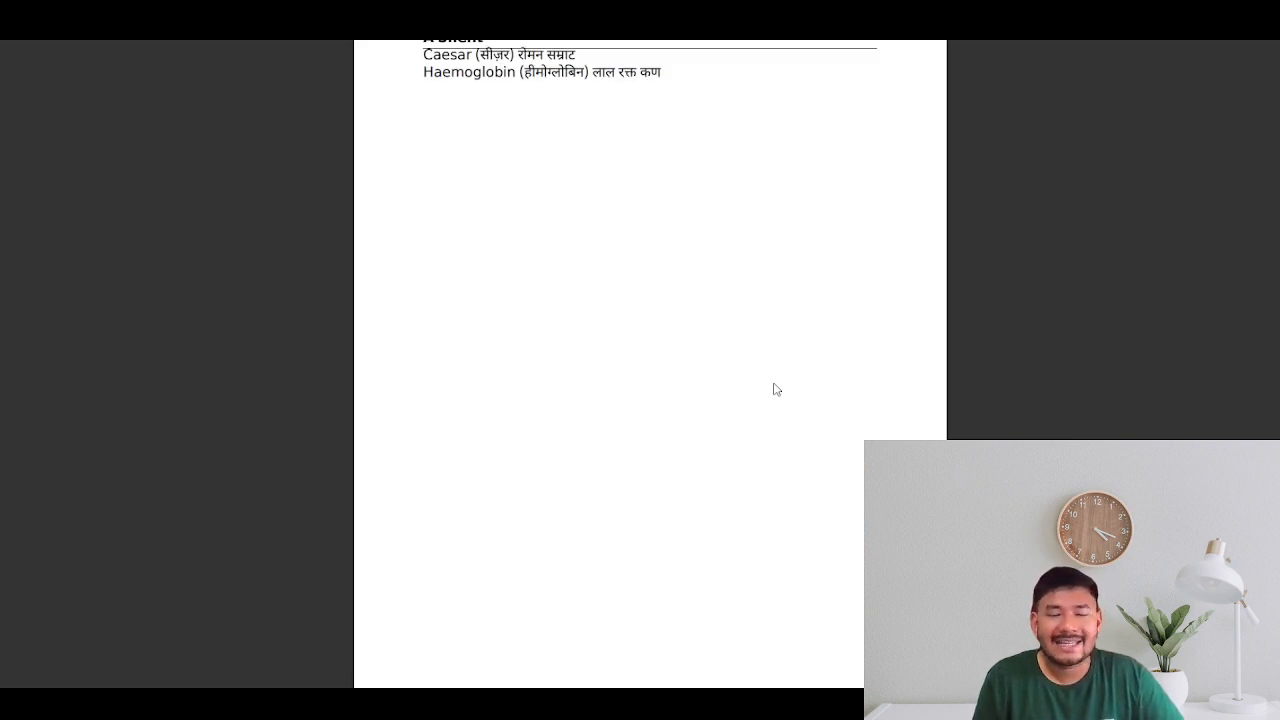
pyautogui.scroll(-3)
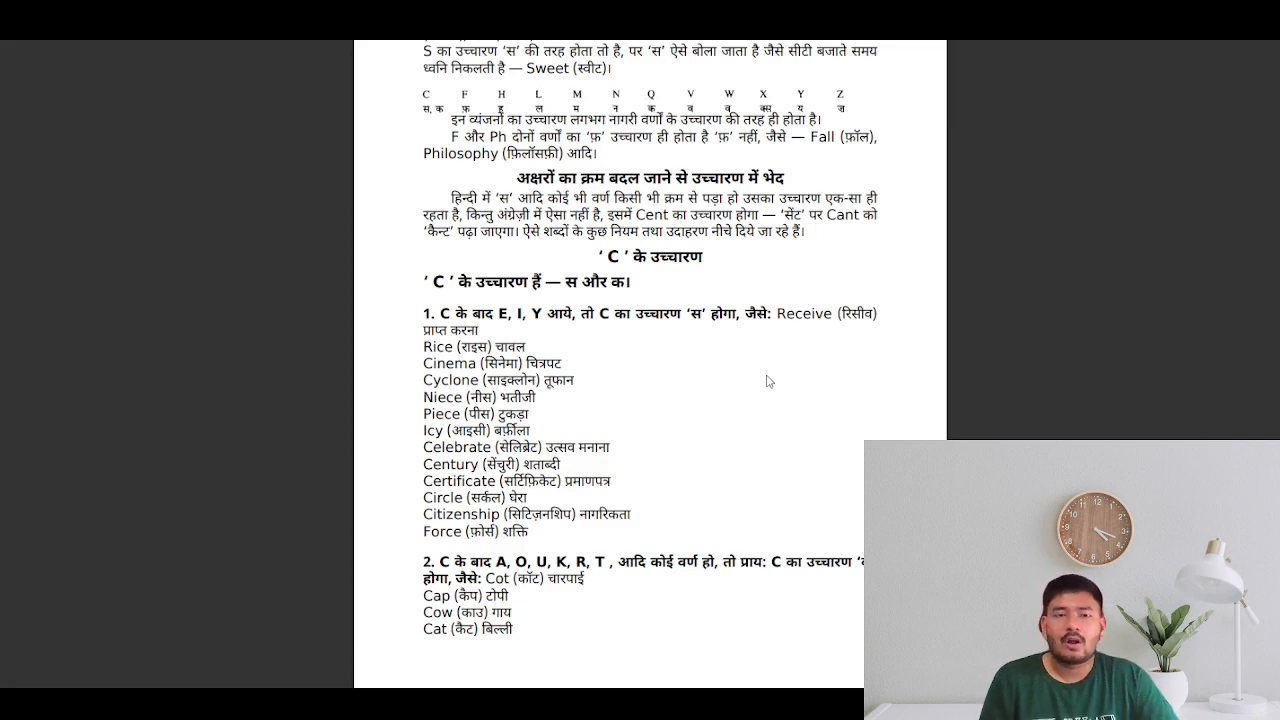
pyautogui.scroll(-3)
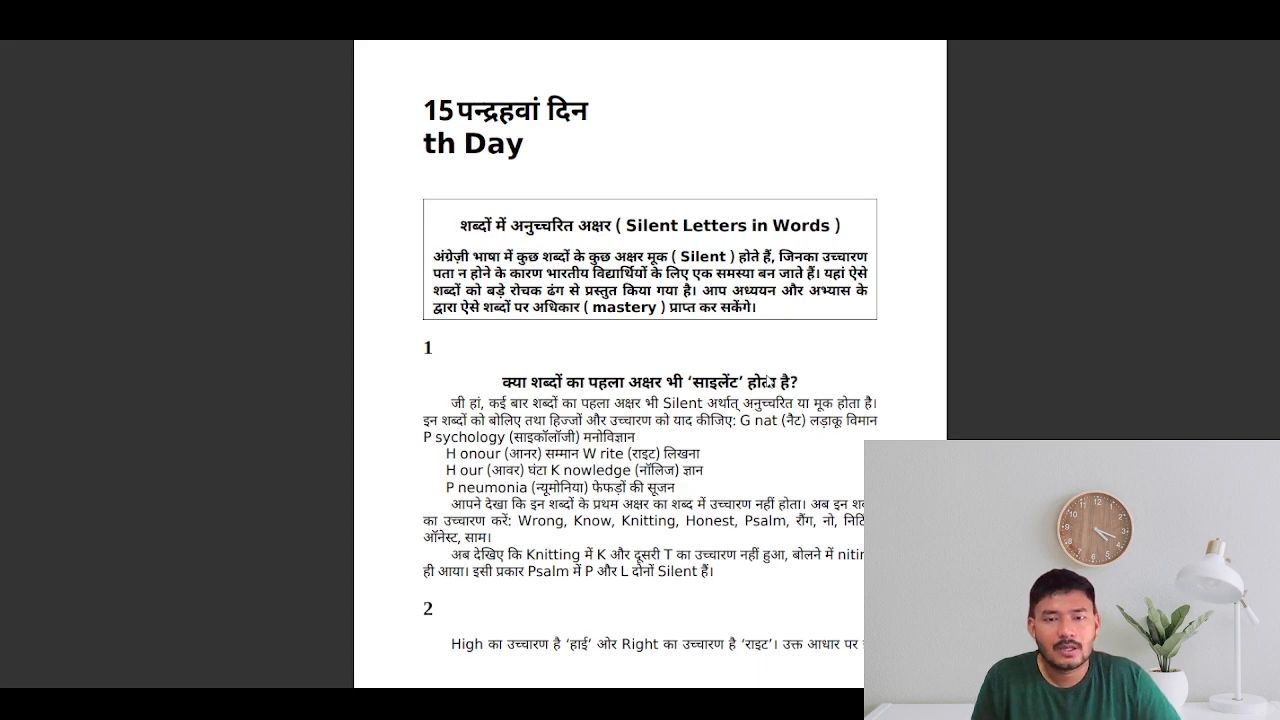
pyautogui.scroll(-3)
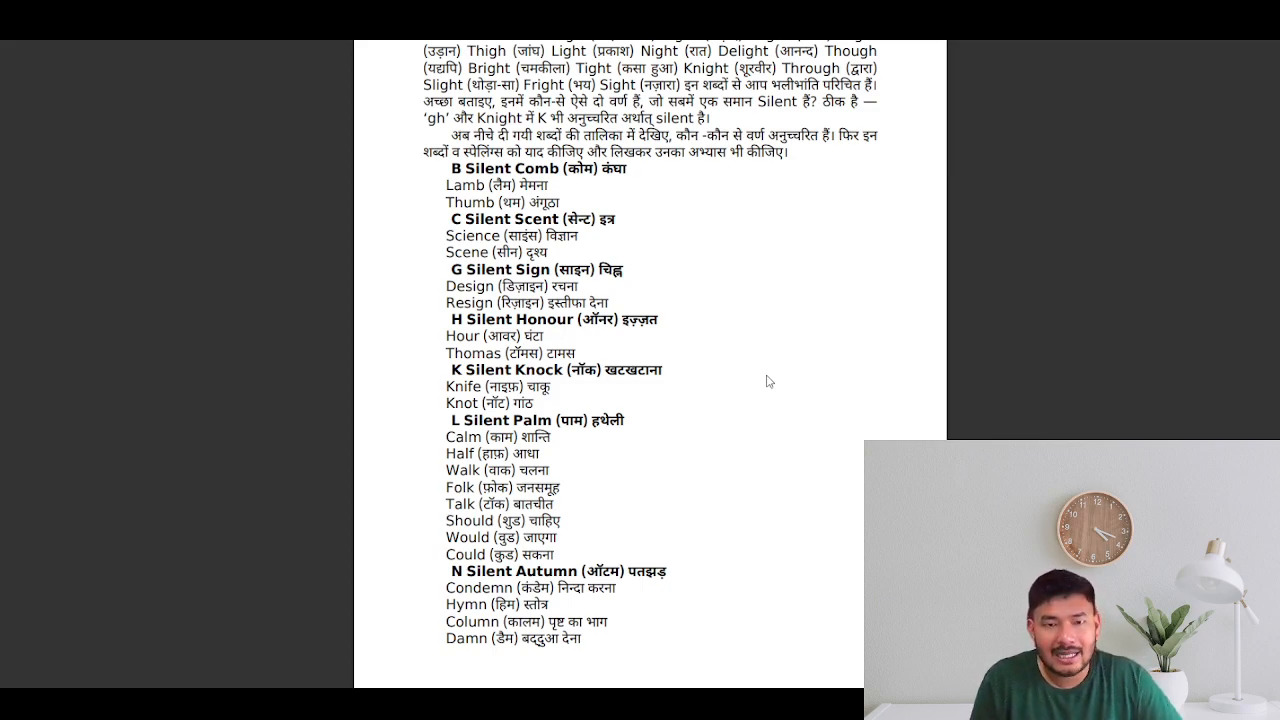
pyautogui.moveTo(744, 358)
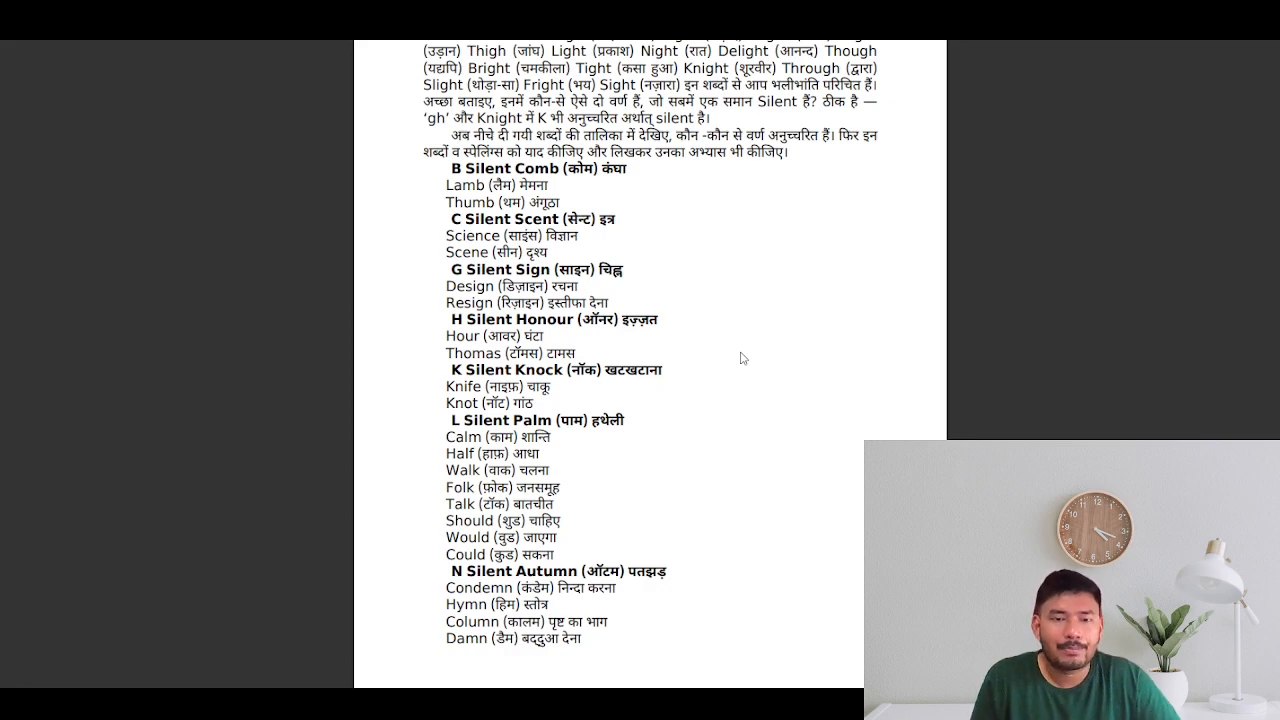
pyautogui.scroll(-3)
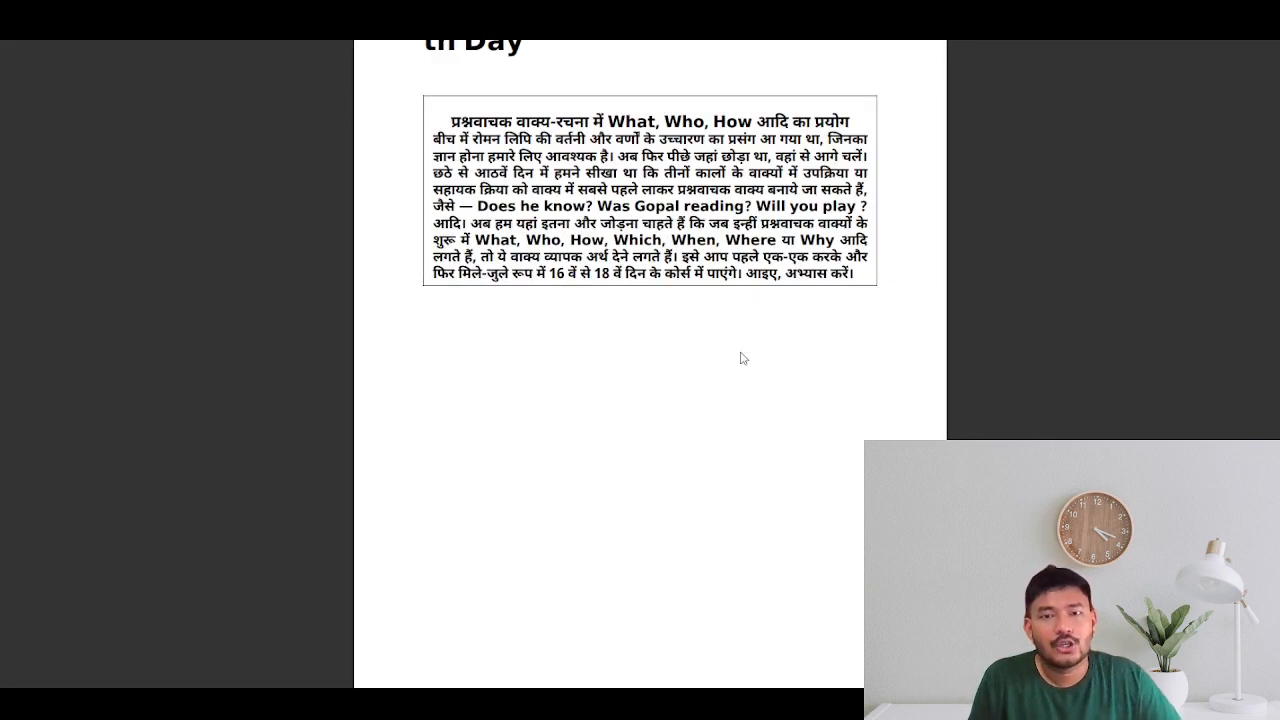
pyautogui.scroll(-3)
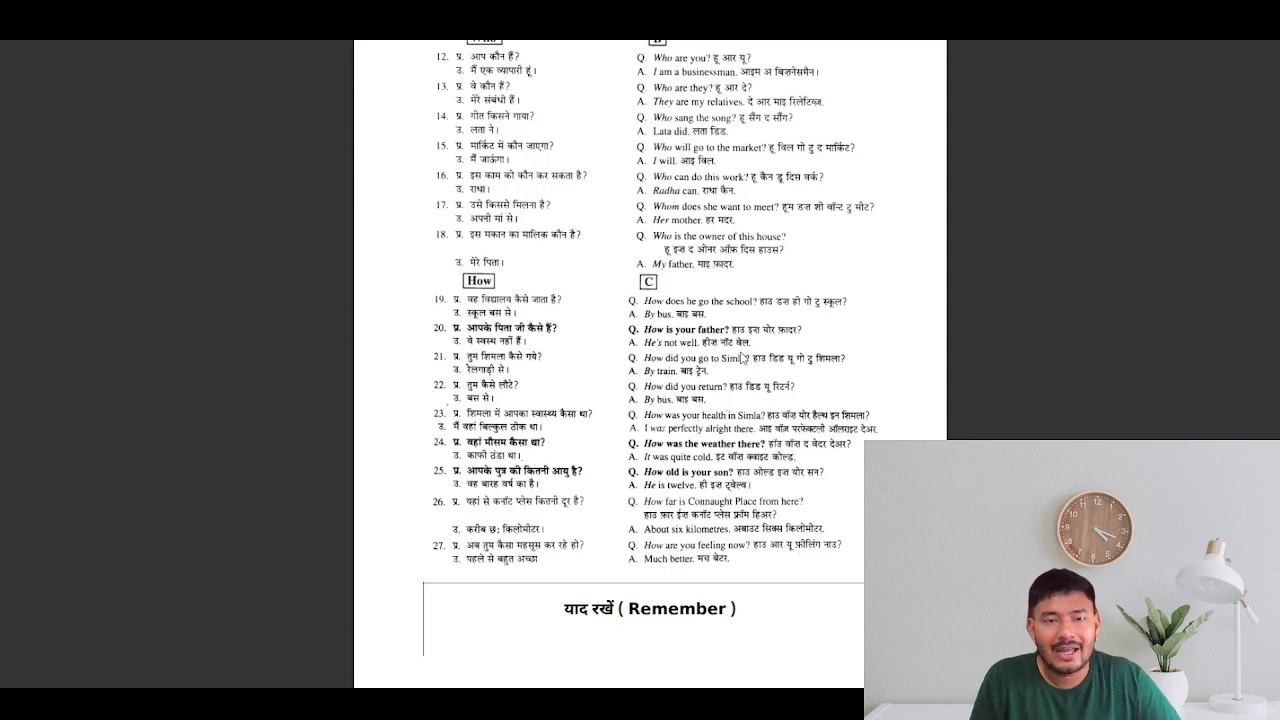
pyautogui.scroll(-3)
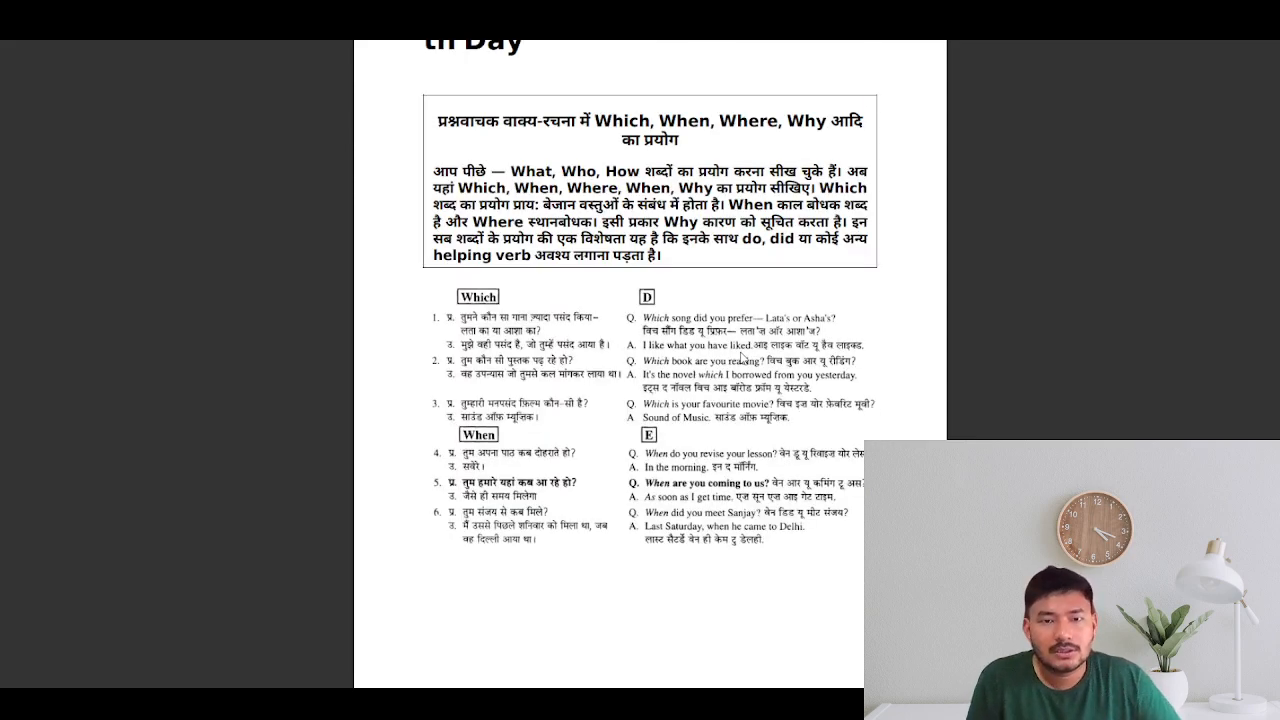
pyautogui.scroll(-3)
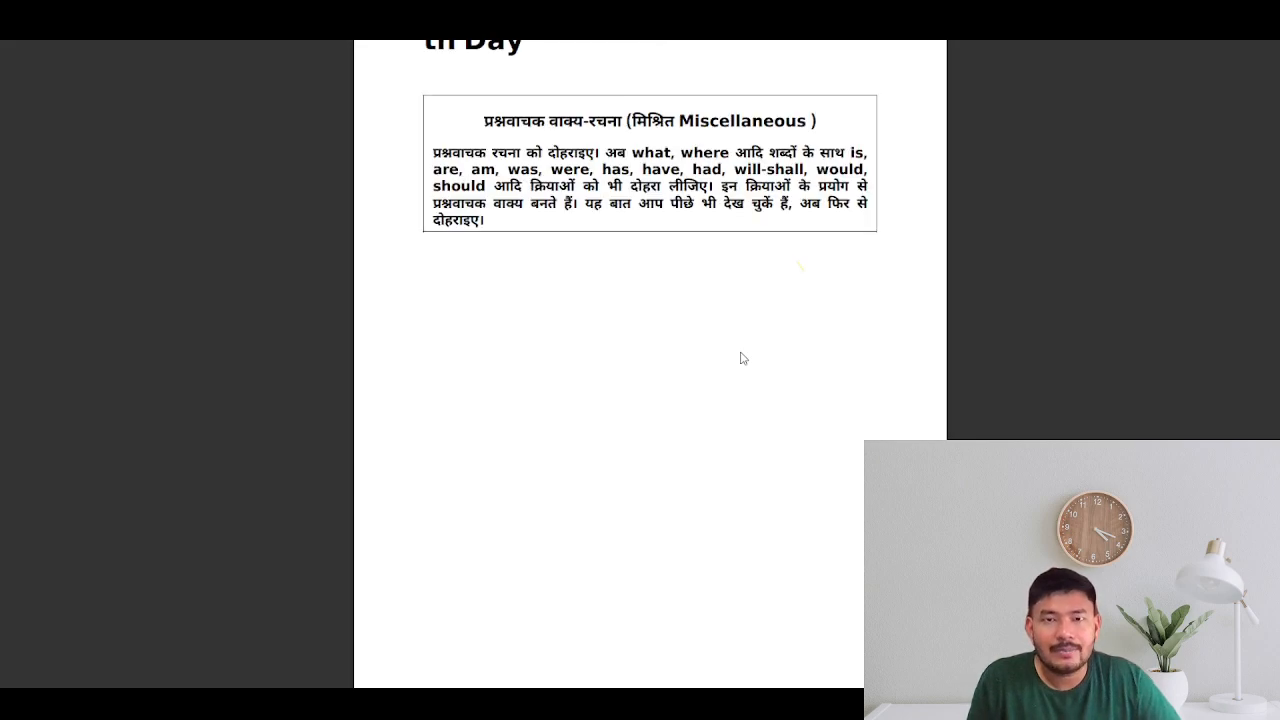
pyautogui.scroll(-3)
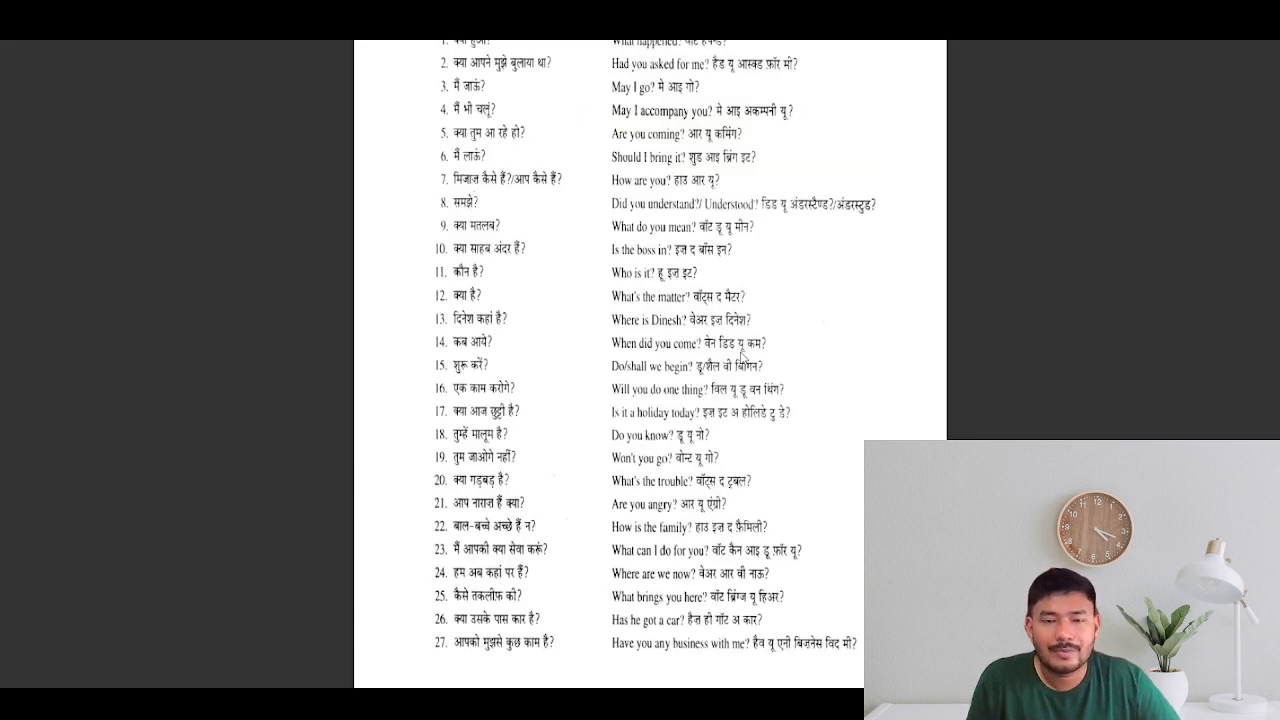
pyautogui.scroll(-3)
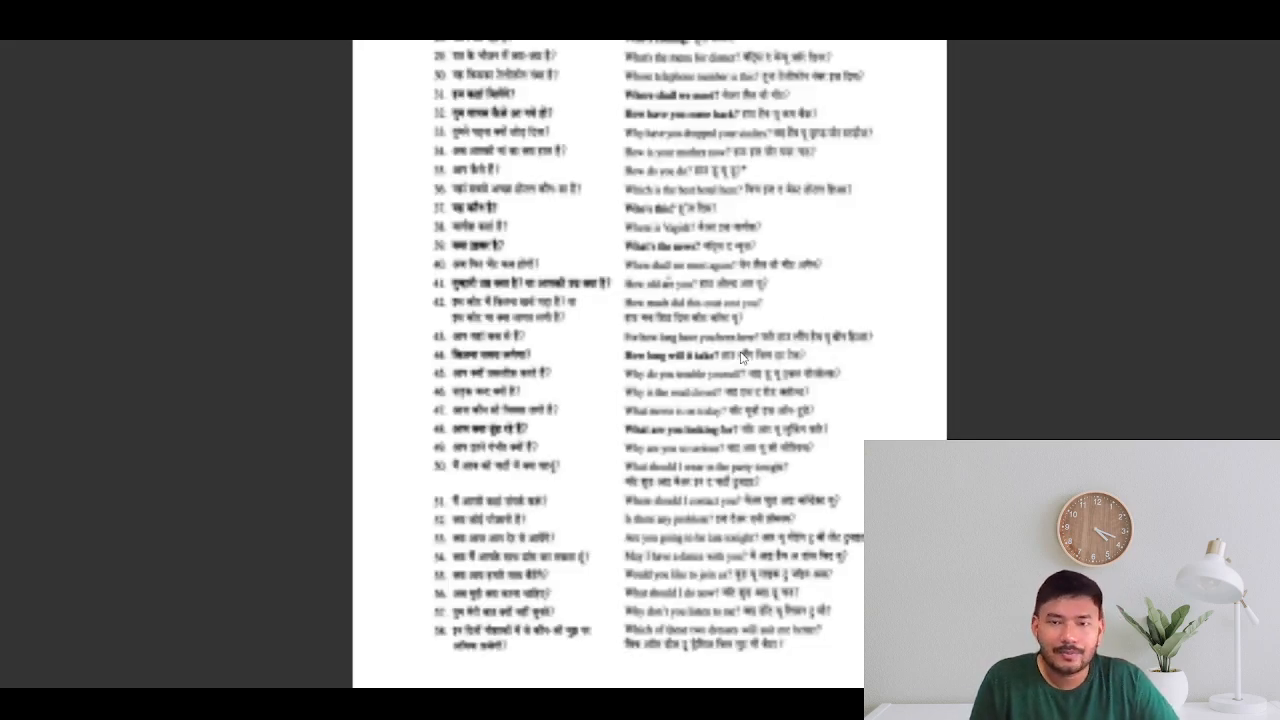
pyautogui.scroll(-3)
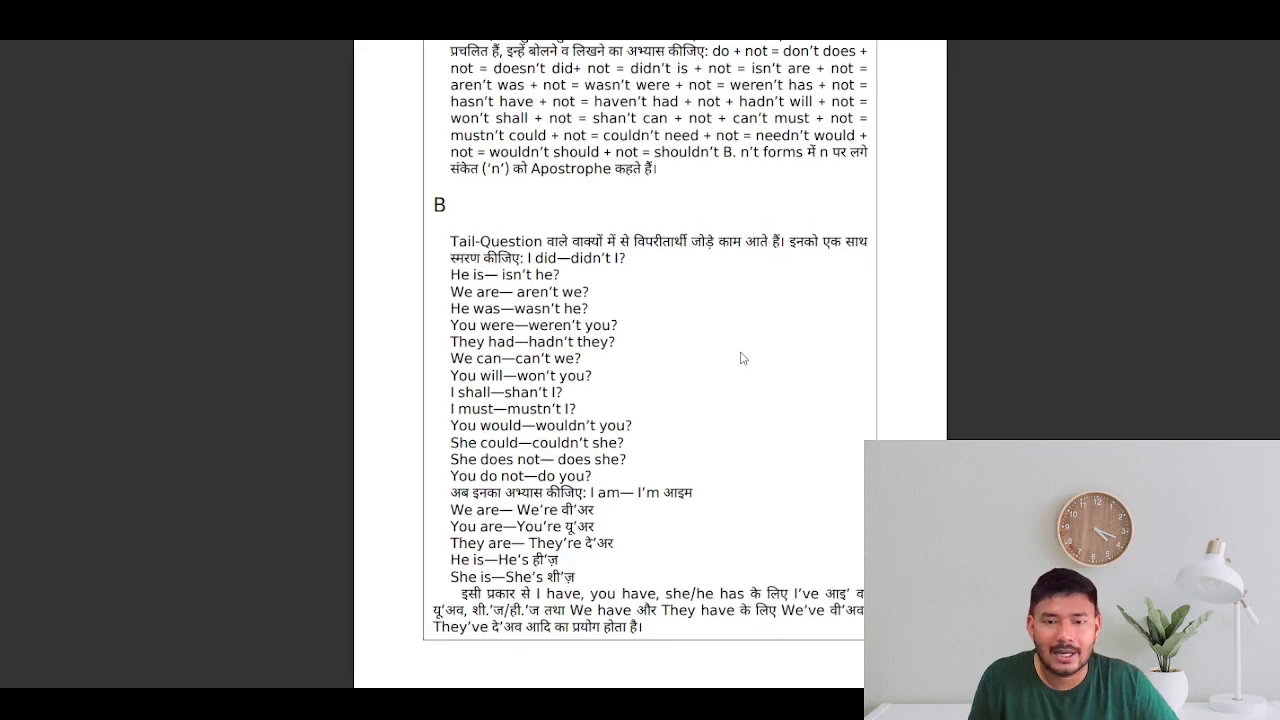
pyautogui.moveTo(688, 304)
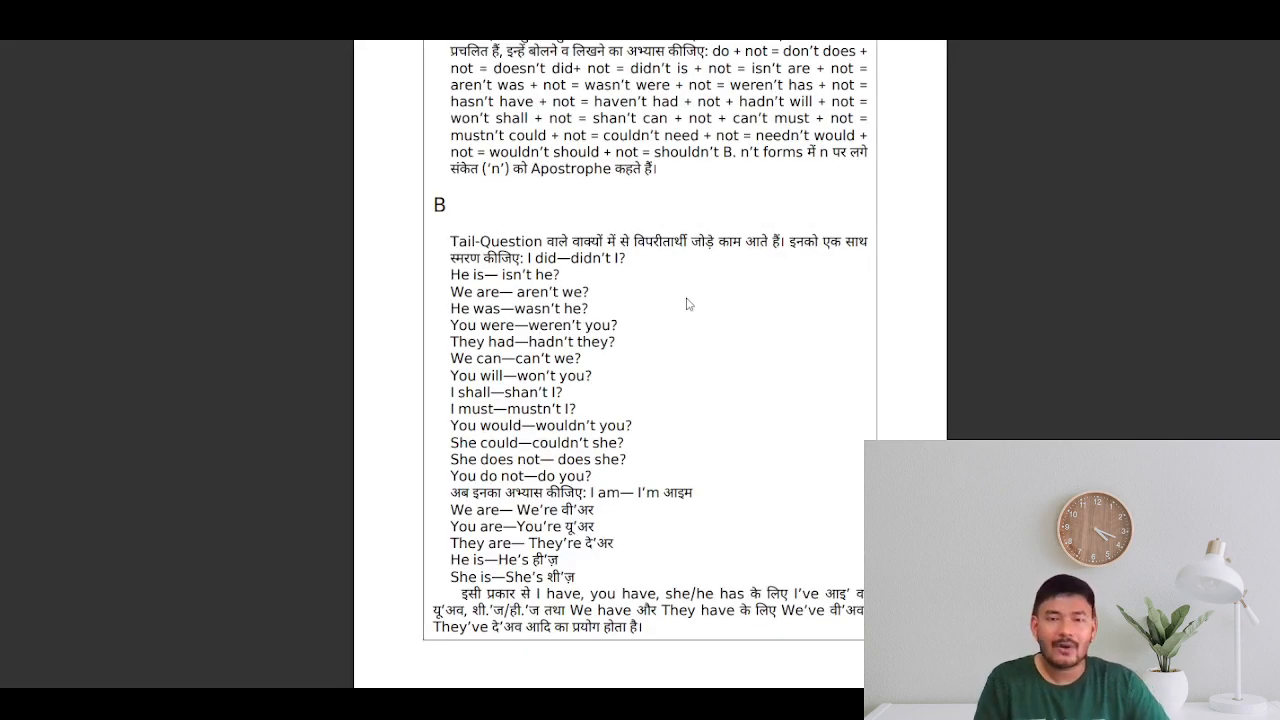